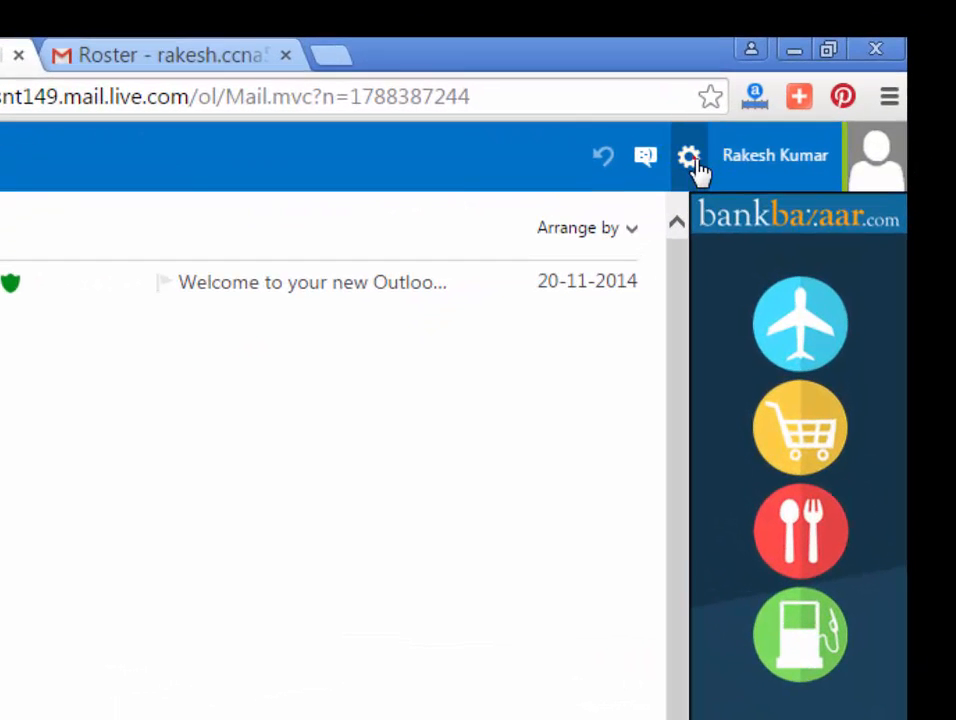
Step: Reach the Blocked senders page via Options and Safe and blocked senders
left_click(688, 156)
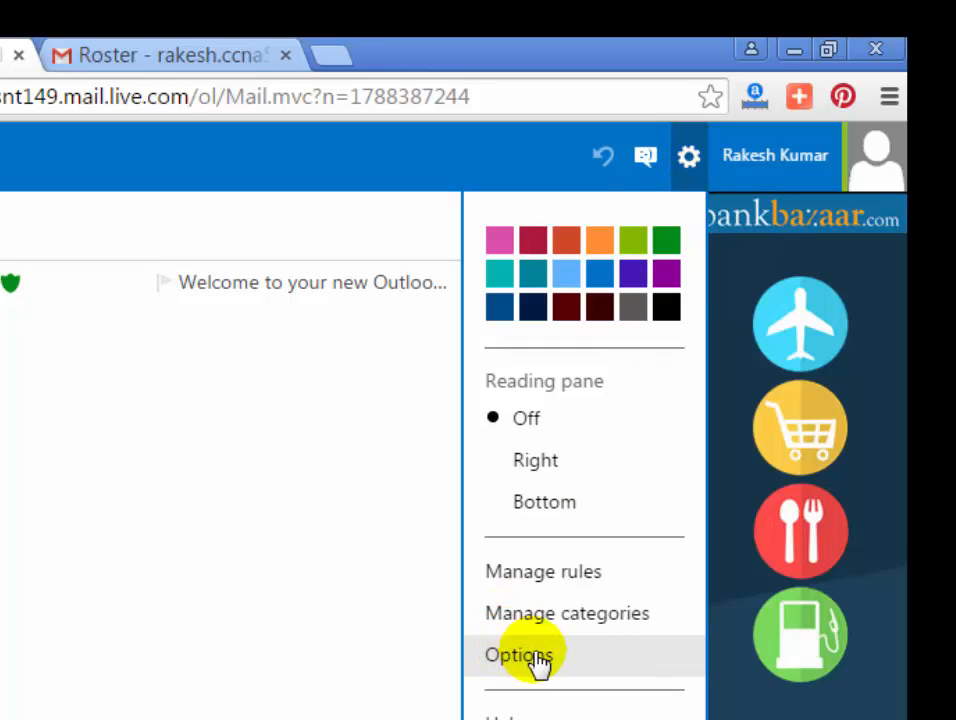
left_click(520, 656)
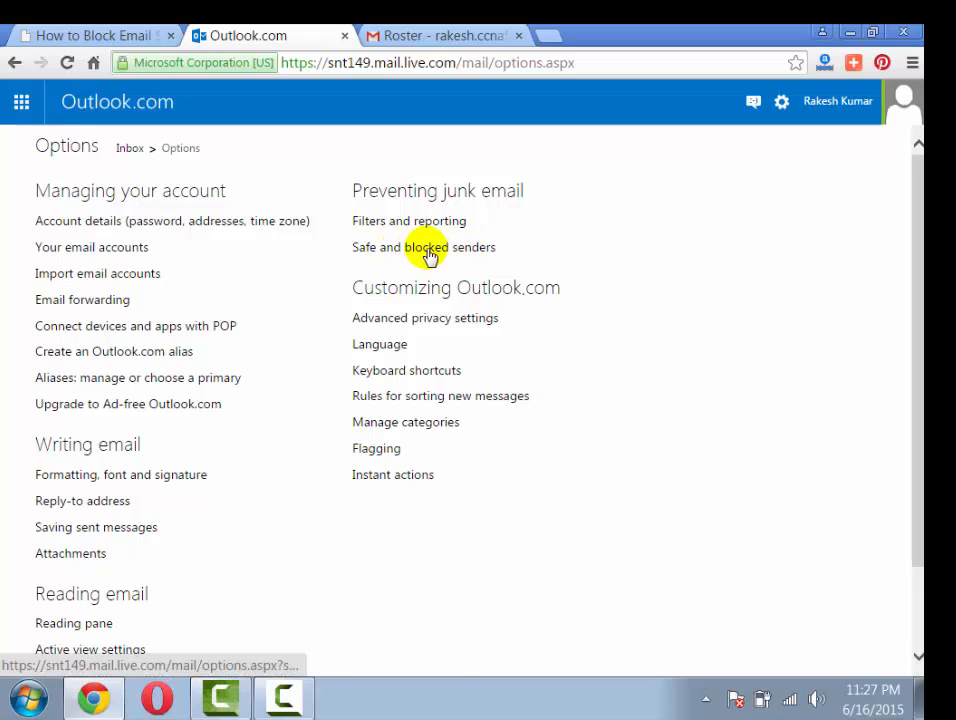
left_click(424, 248)
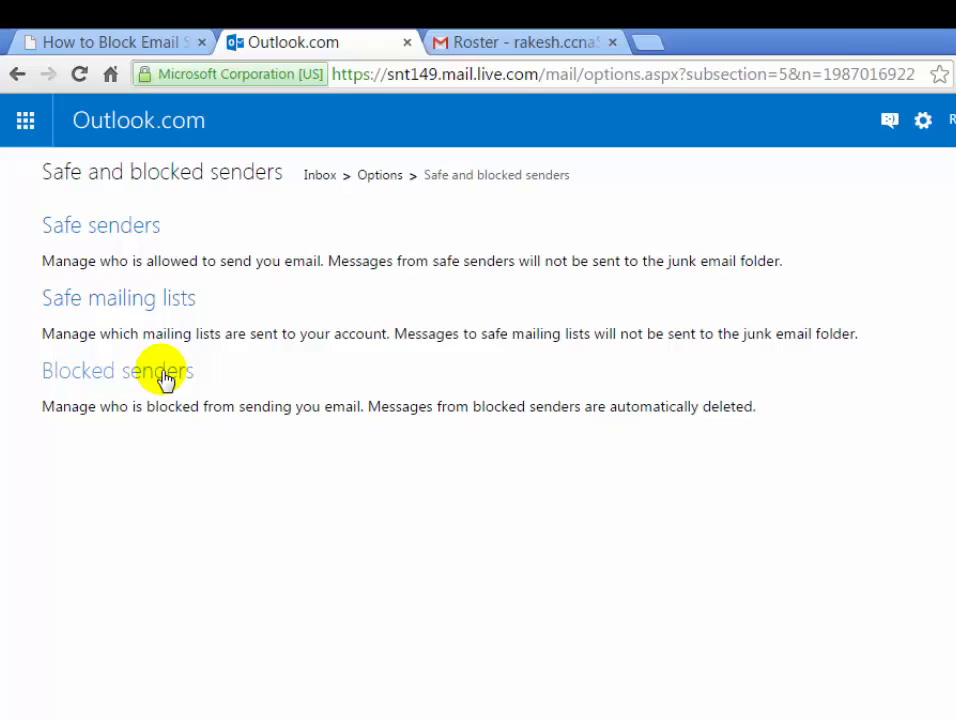
left_click(116, 370)
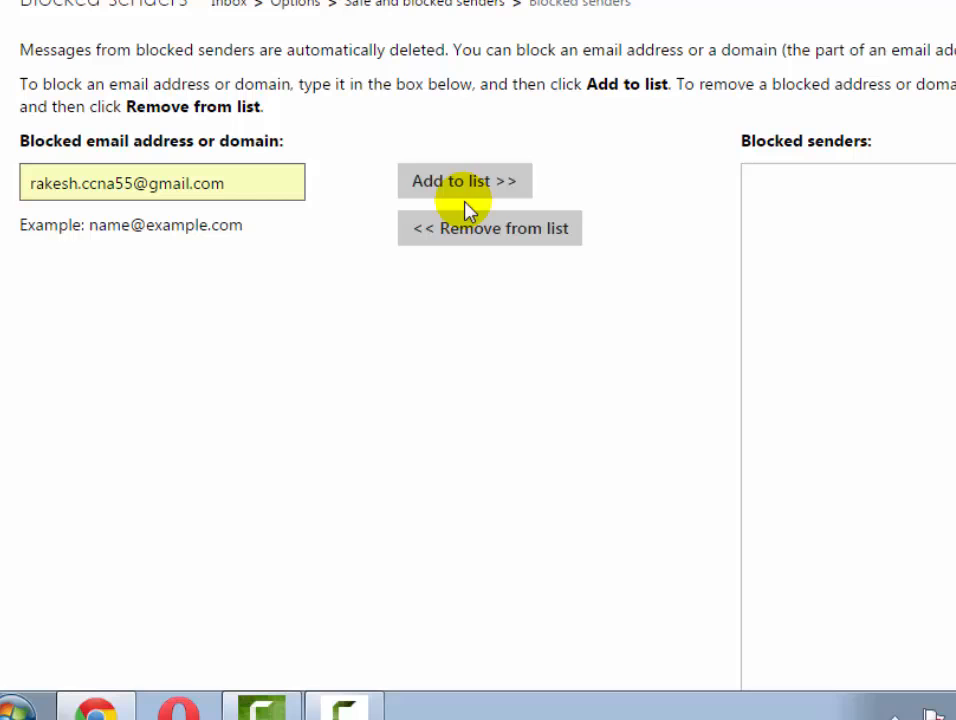
left_click(464, 180)
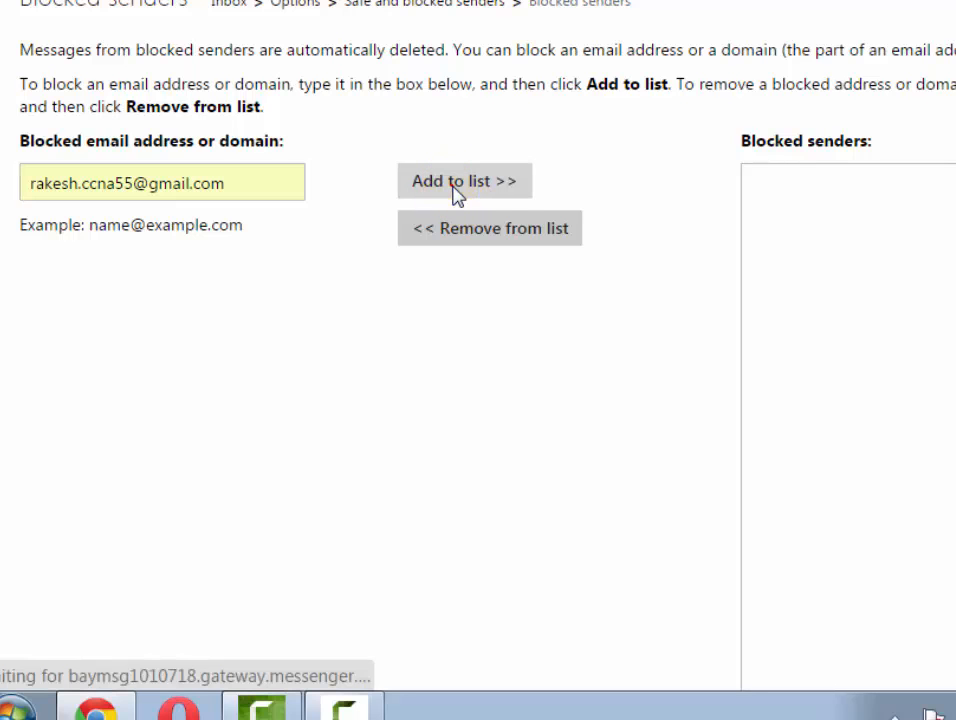
left_click(464, 180)
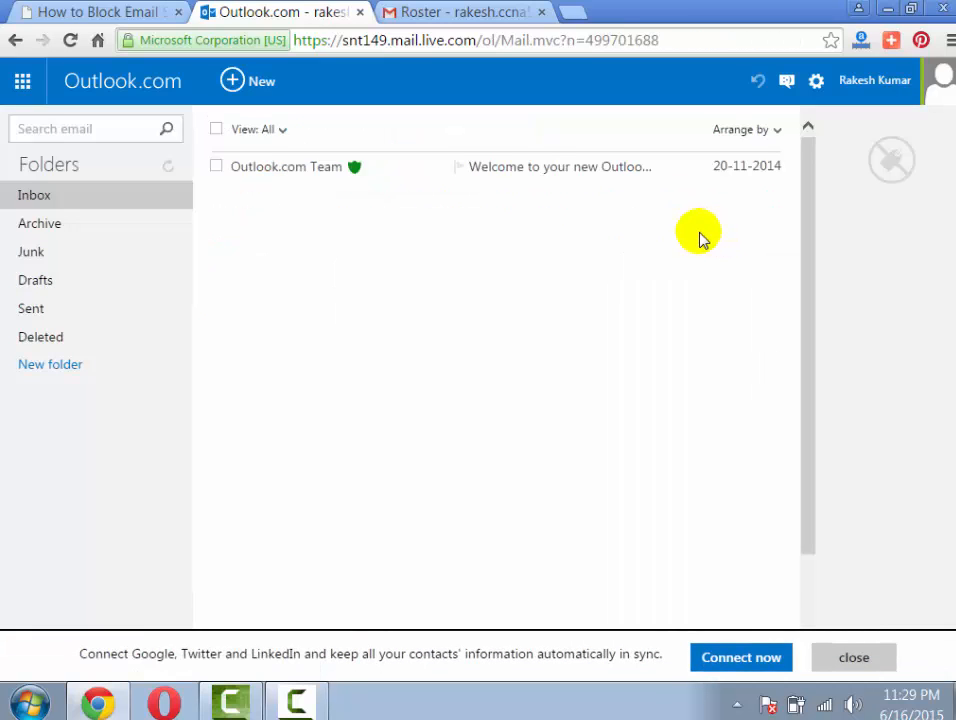
mouse_move(472, 138)
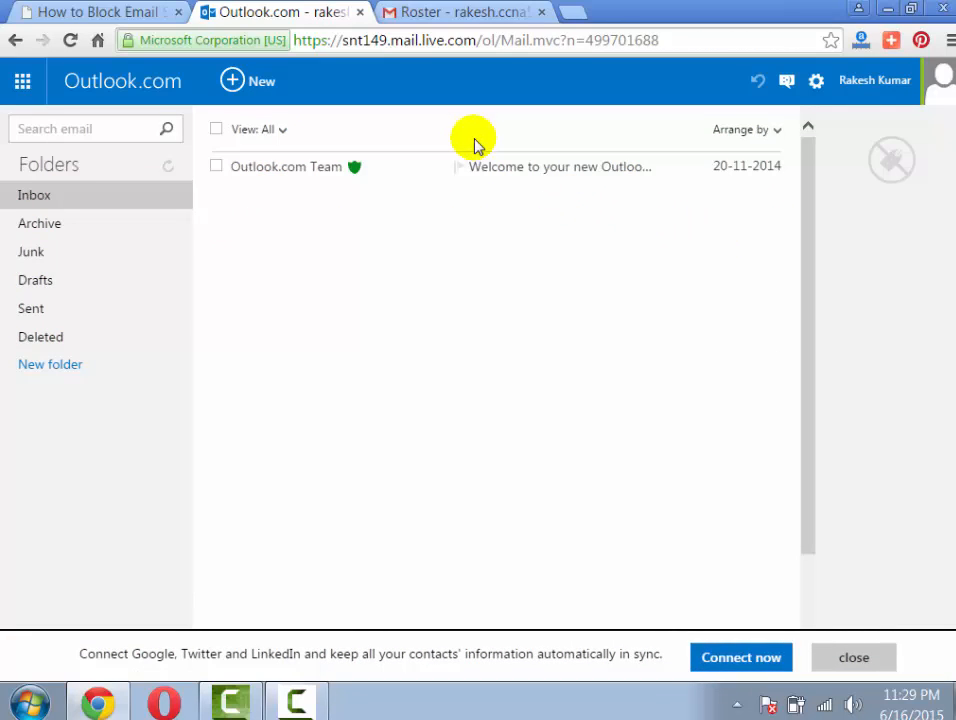